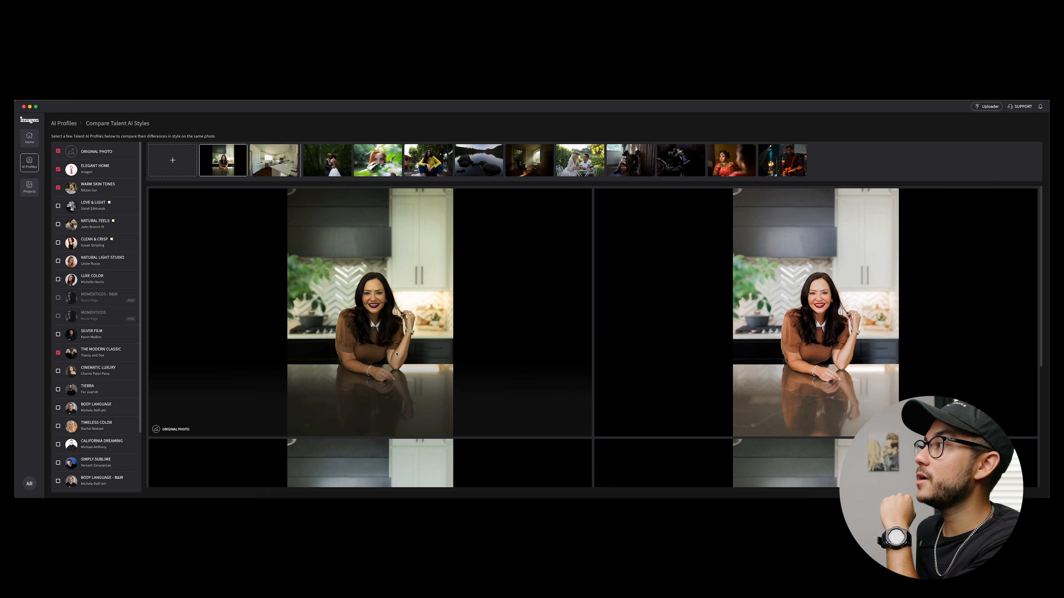
mouse_move(496, 279)
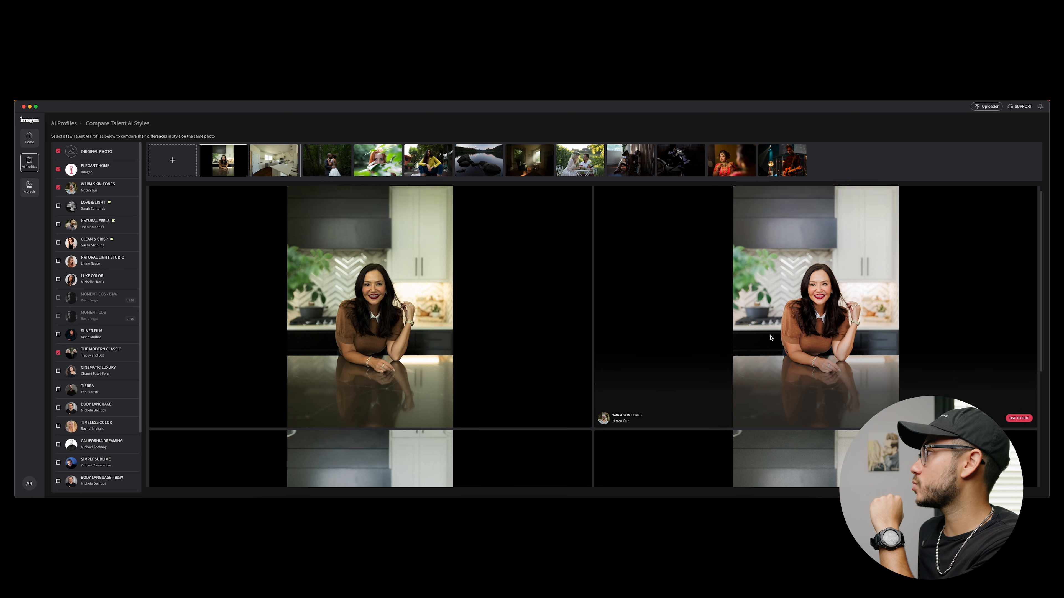
mouse_move(661, 342)
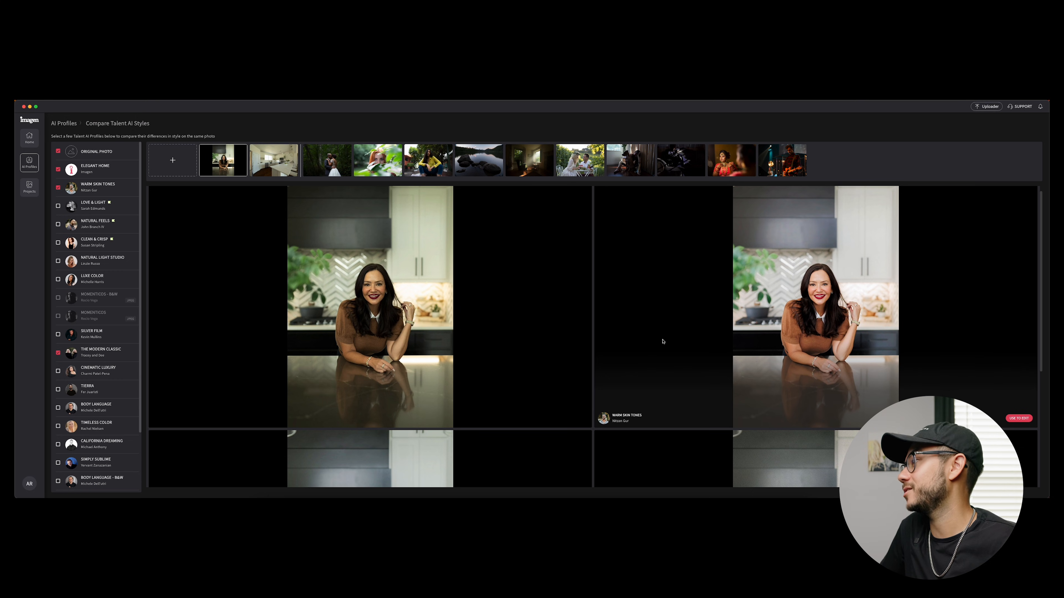
scroll(down, 3)
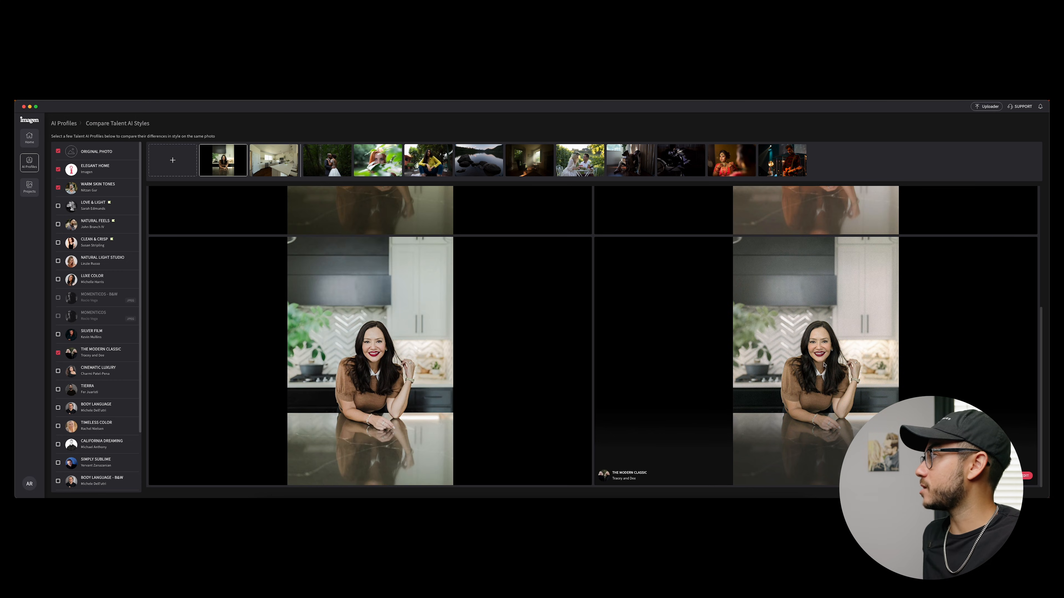